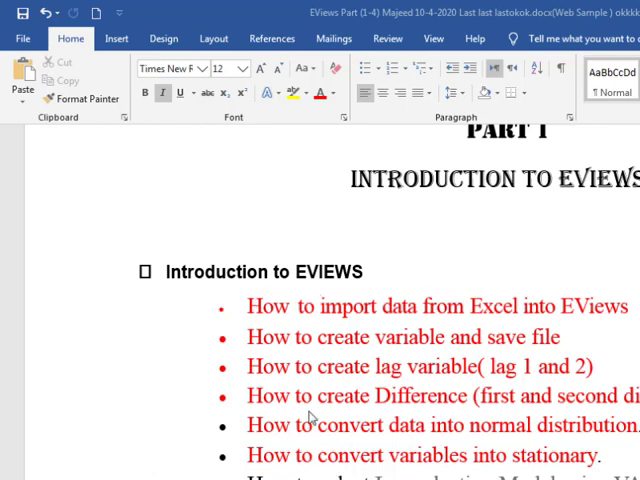
mouse_move(352, 350)
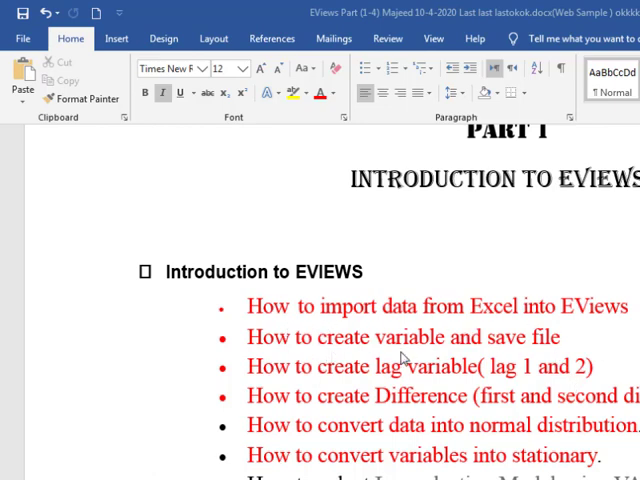
mouse_move(452, 388)
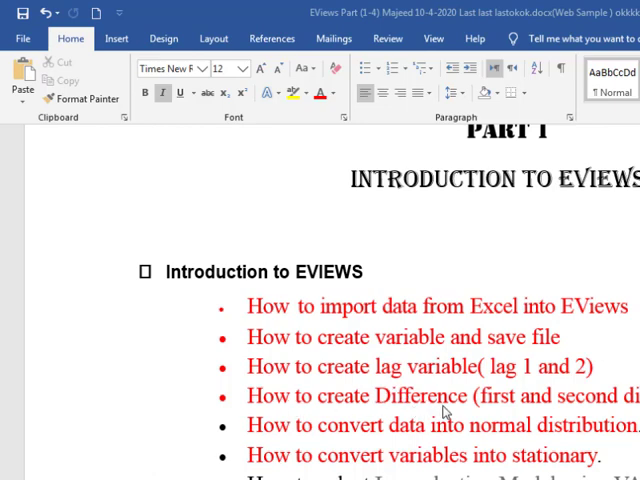
mouse_move(415, 443)
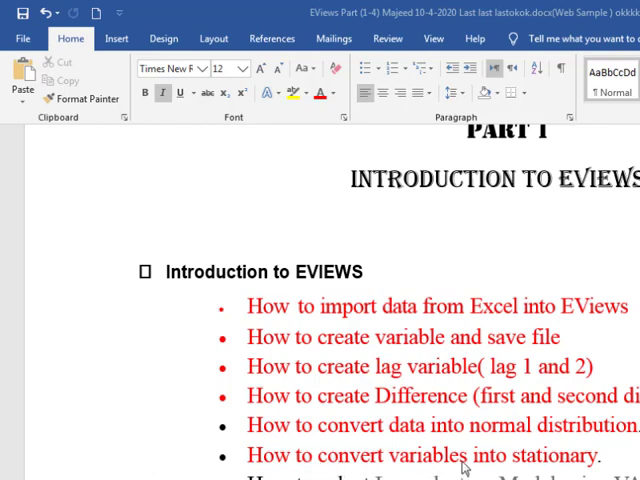
mouse_move(510, 450)
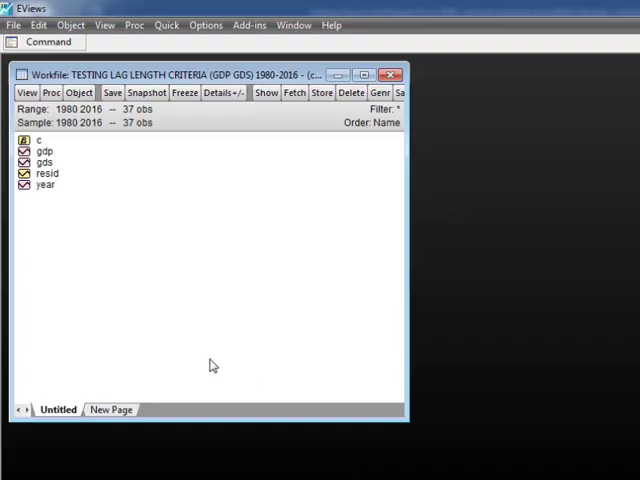
left_click(45, 150)
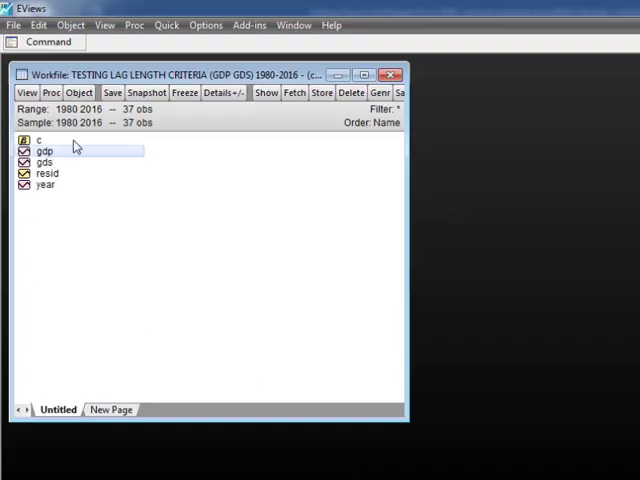
left_click_drag(200, 74, 200, 89)
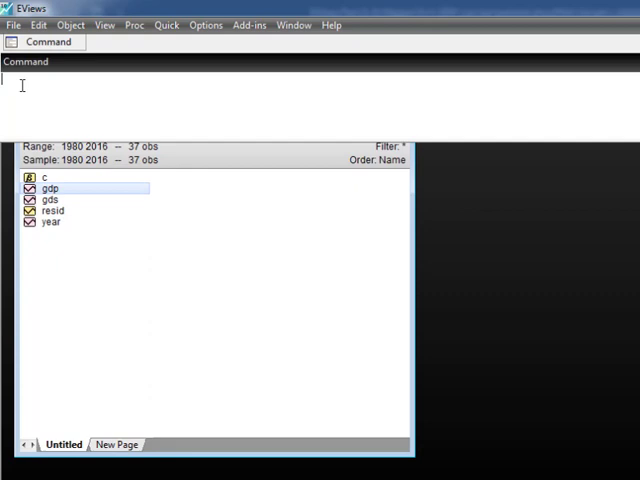
type("Gdp")
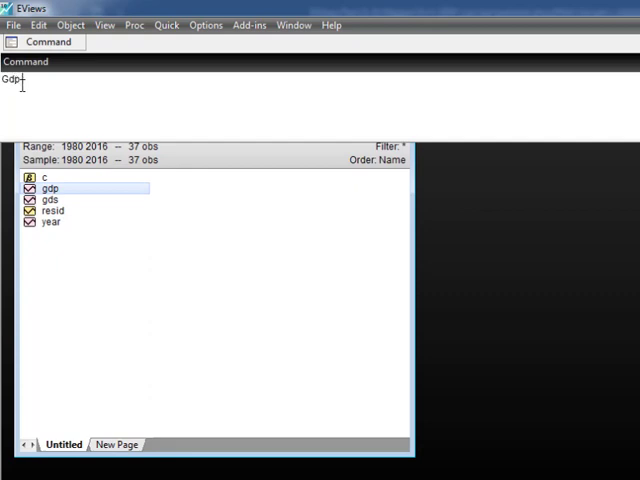
type("as a dependent")
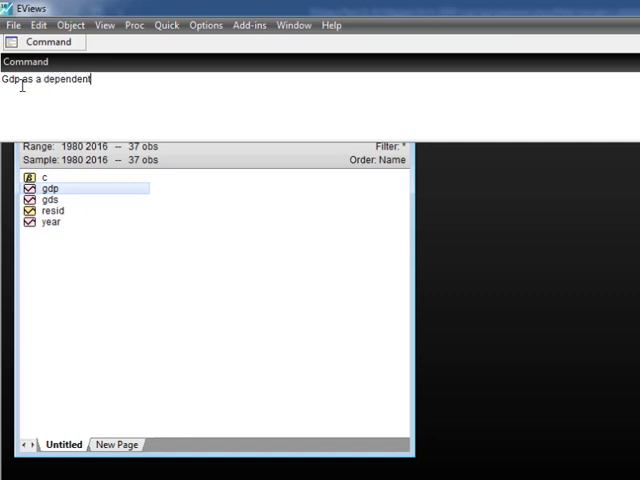
type("variable and")
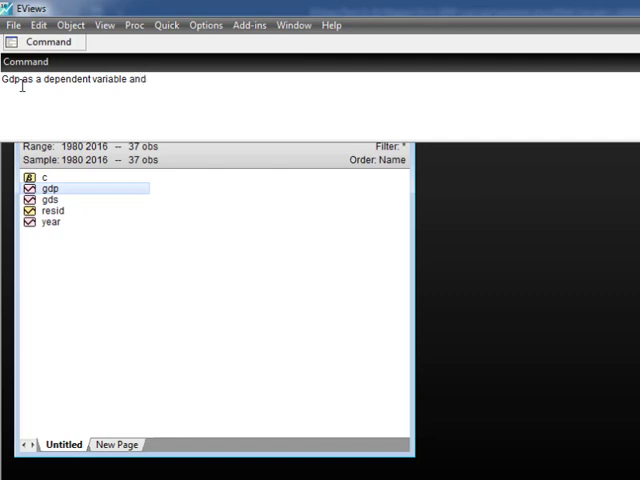
type("GDS as")
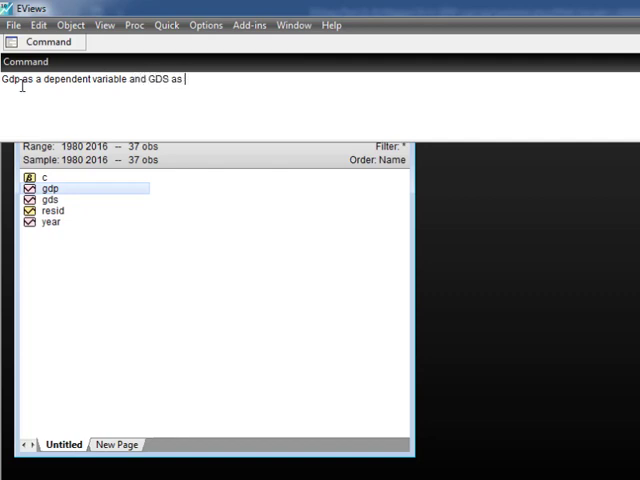
type("indepen")
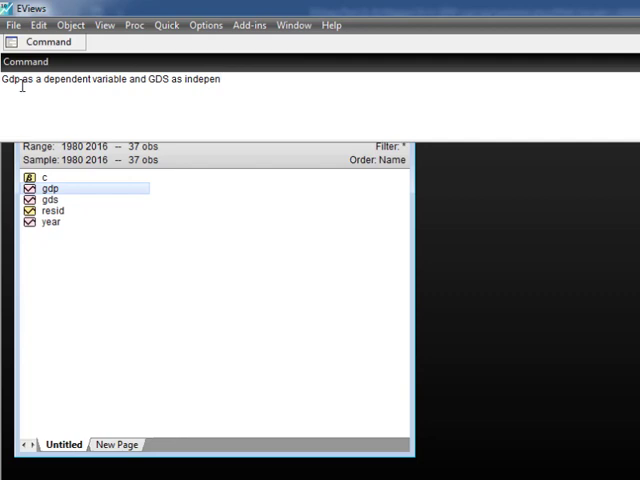
type("dent")
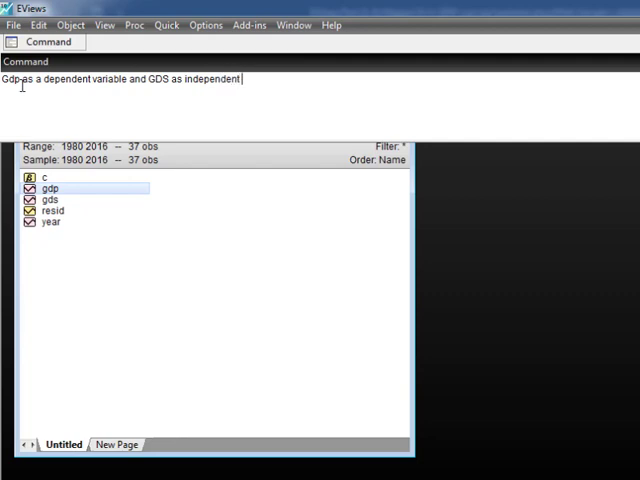
type("variable")
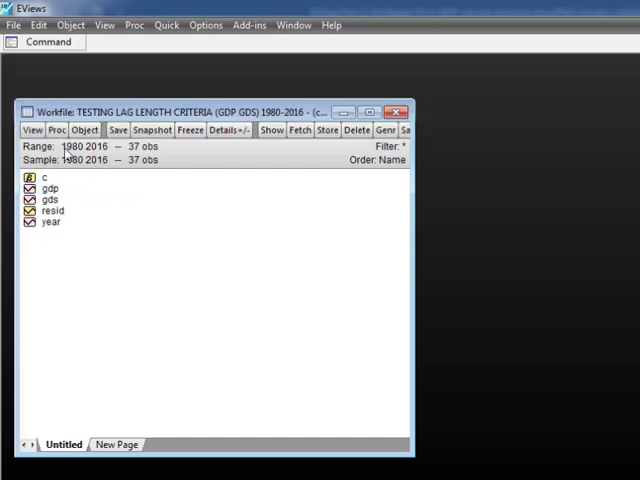
mouse_move(143, 160)
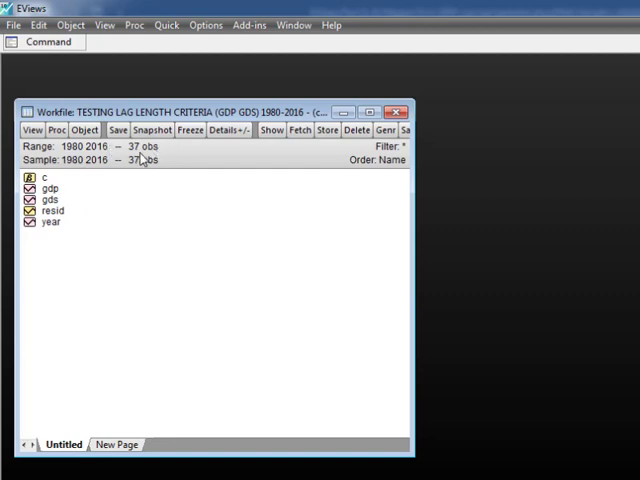
mouse_move(152, 156)
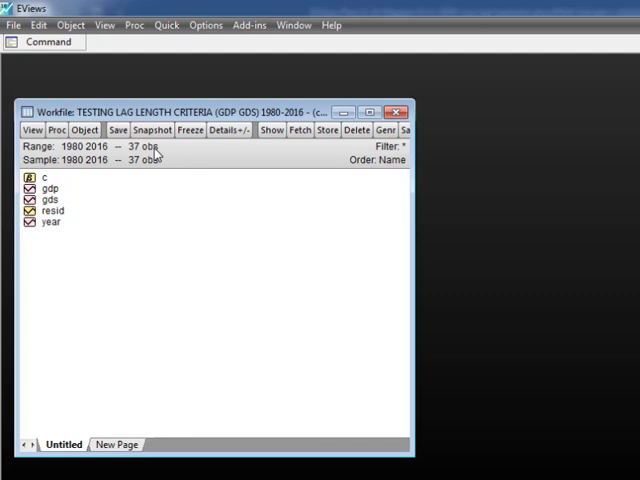
mouse_move(135, 167)
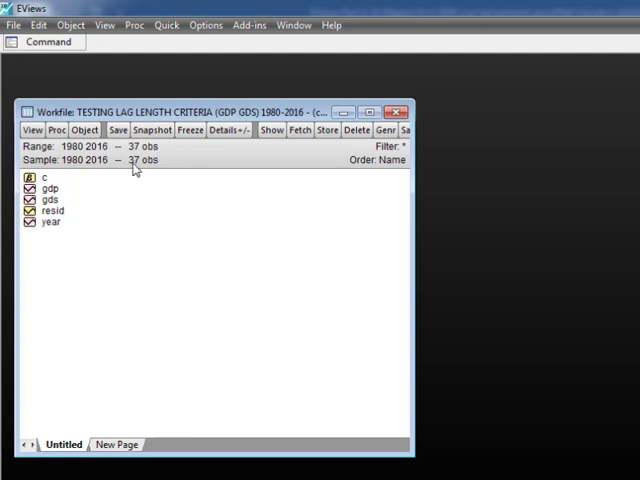
Step: Select the gdp and gds series and open them as a group to see their yearly values
left_click(48, 188)
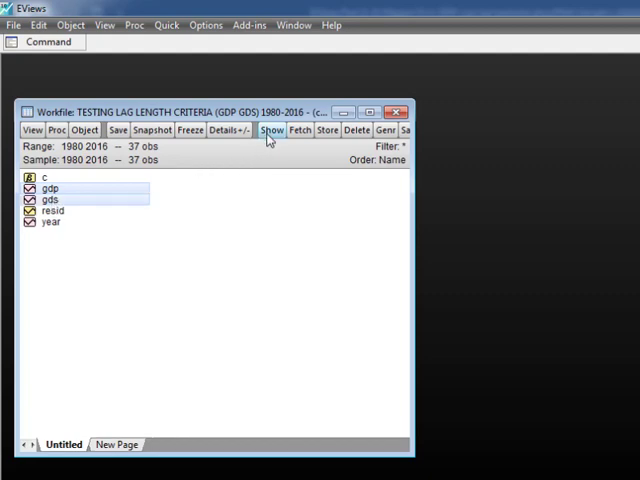
right_click(48, 194)
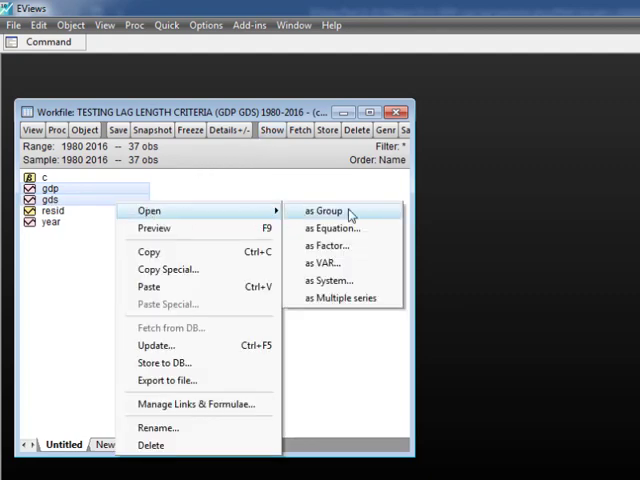
left_click(323, 211)
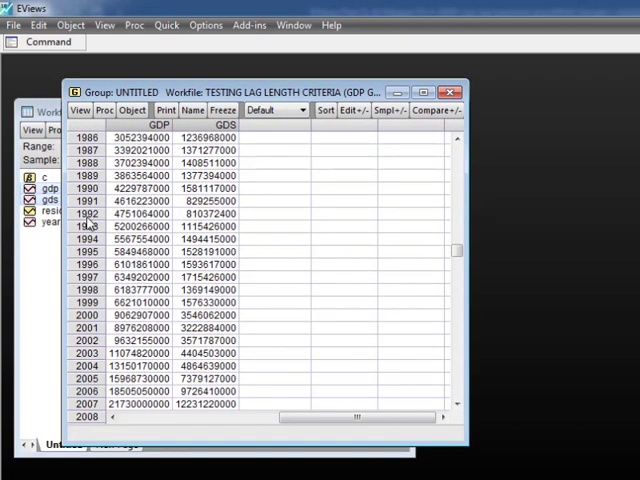
scroll("down", 3)
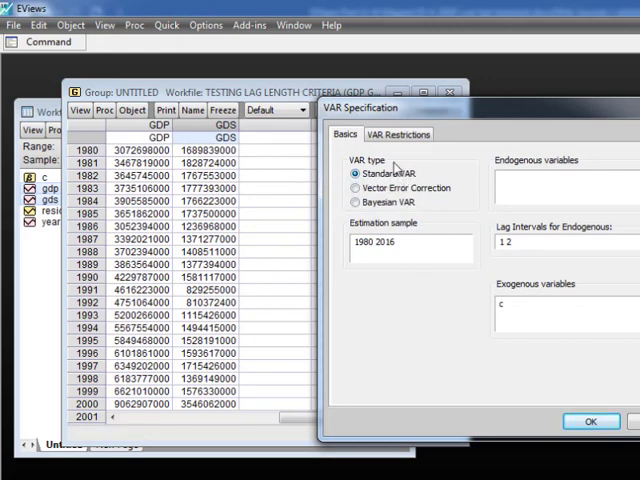
mouse_move(425, 182)
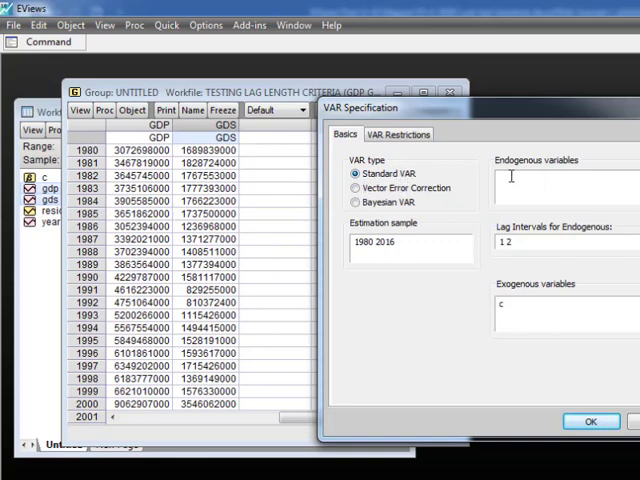
mouse_move(495, 194)
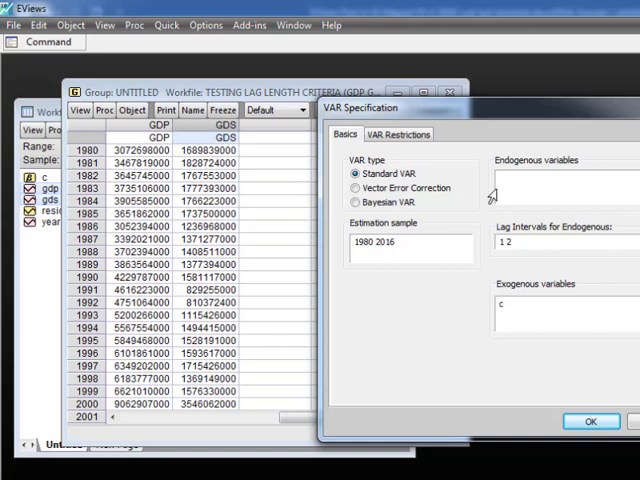
Step: Estimate a standard VAR with endogenous gdp and gds, lags 1 2, over 1980–2016
type("gdp")
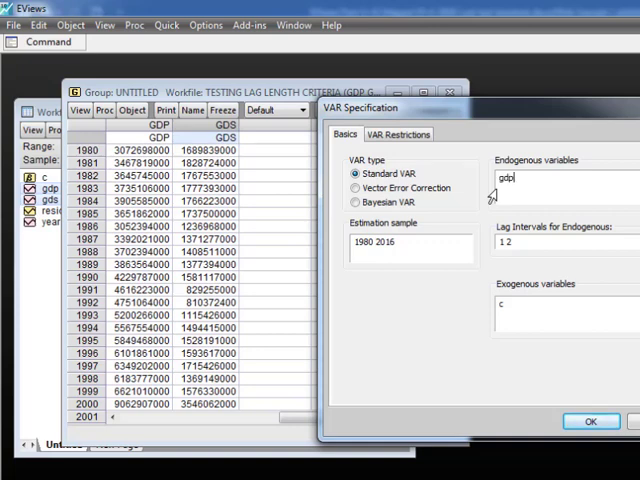
type("gds")
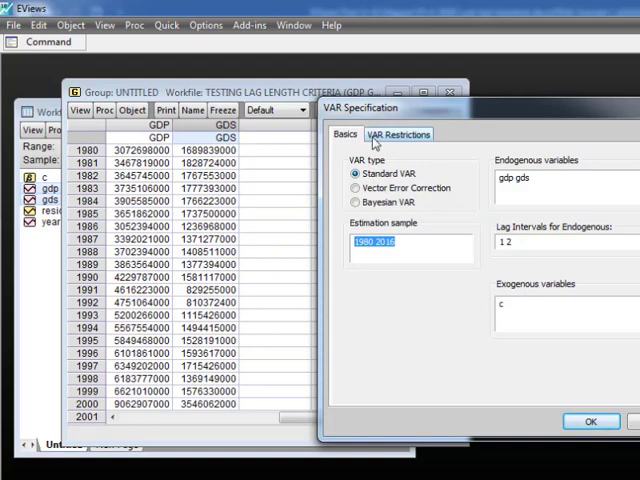
left_click(398, 134)
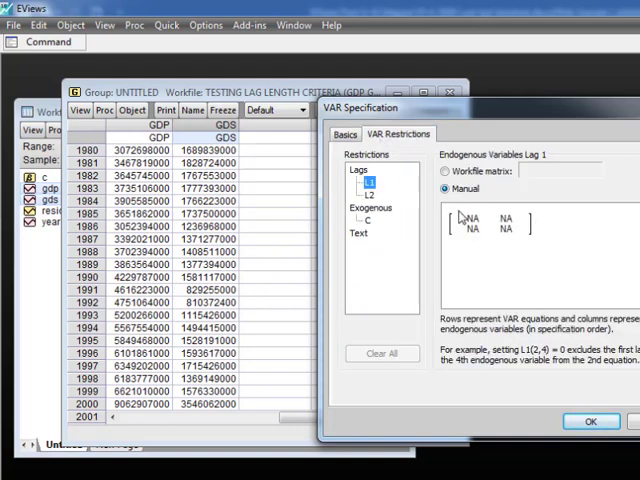
left_click(345, 134)
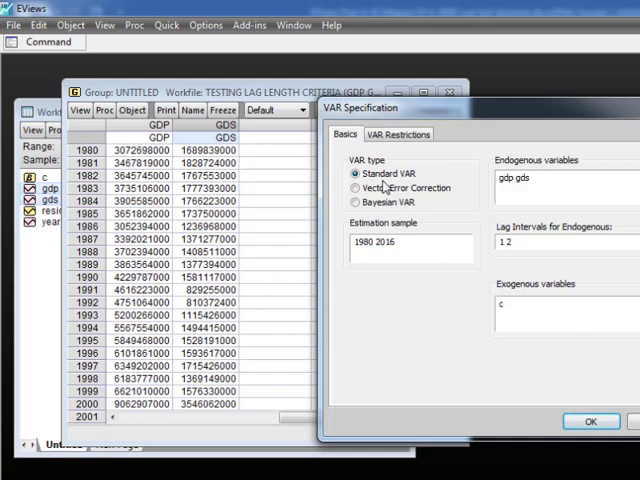
mouse_move(384, 186)
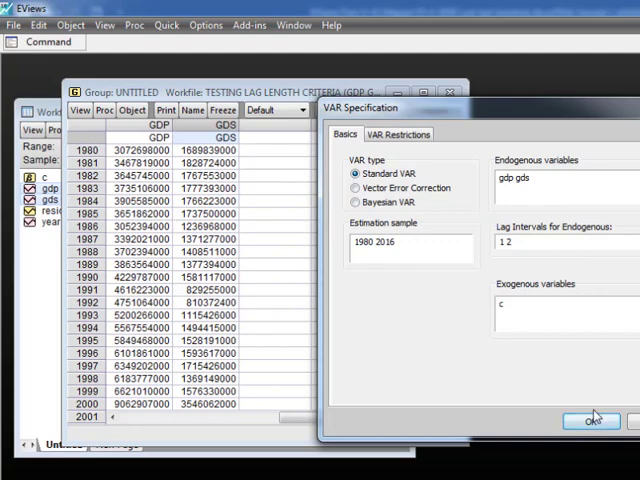
left_click(592, 420)
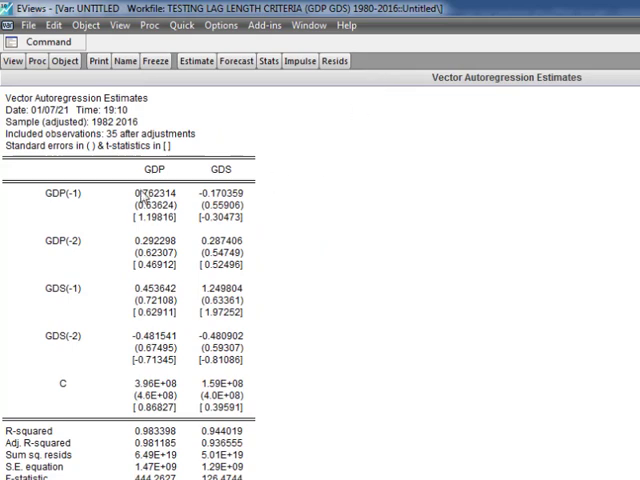
Step: Scroll the VAR output down to the fit statistics, including Akaike criteria 45.19 and 44.93
scroll("down", 3)
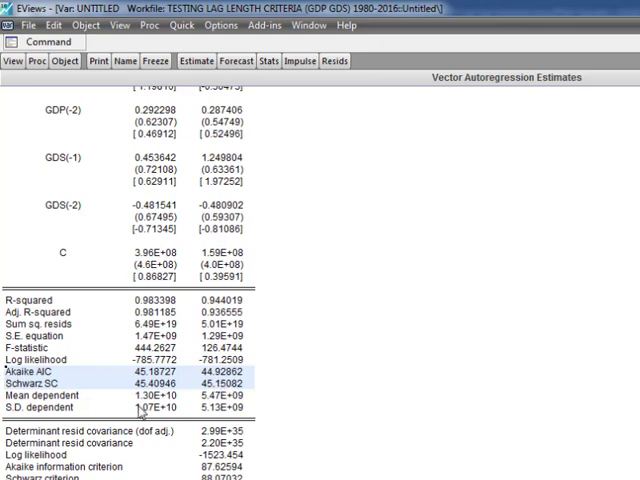
mouse_move(137, 412)
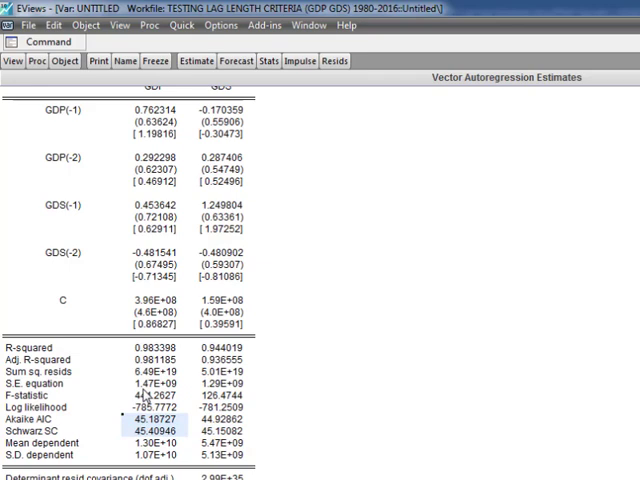
scroll("up", 3)
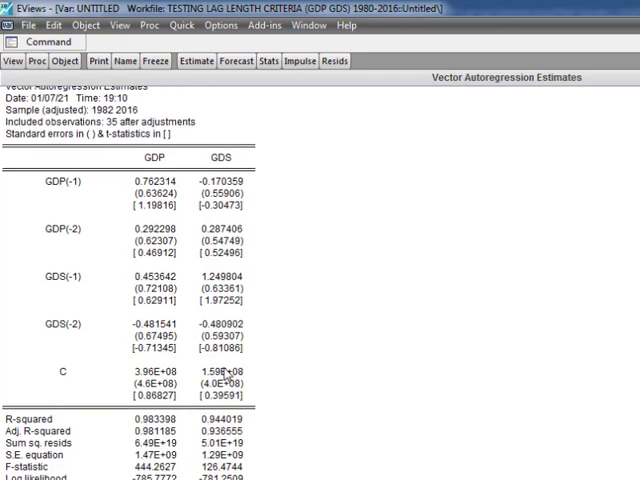
scroll("down", 3)
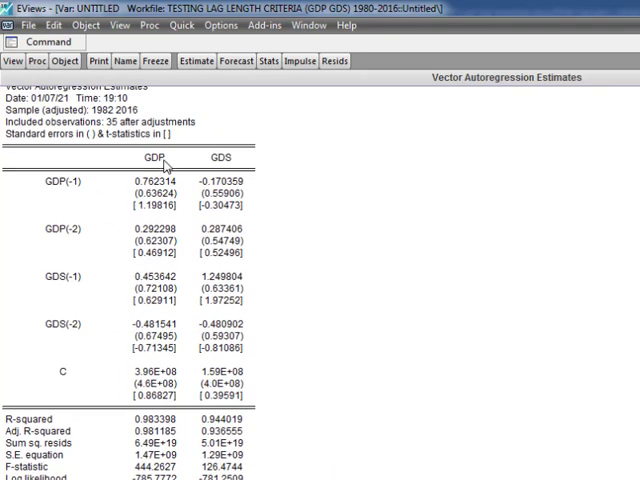
left_click(154, 157)
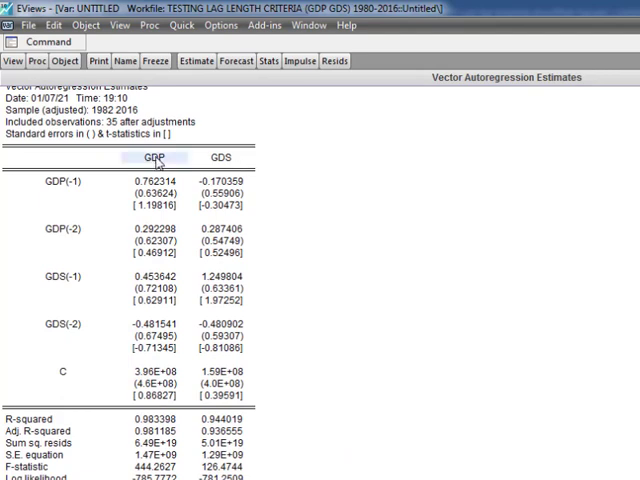
mouse_move(190, 175)
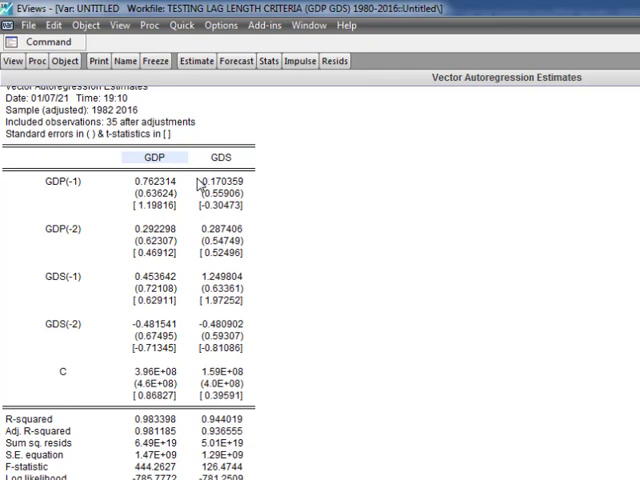
mouse_move(55, 192)
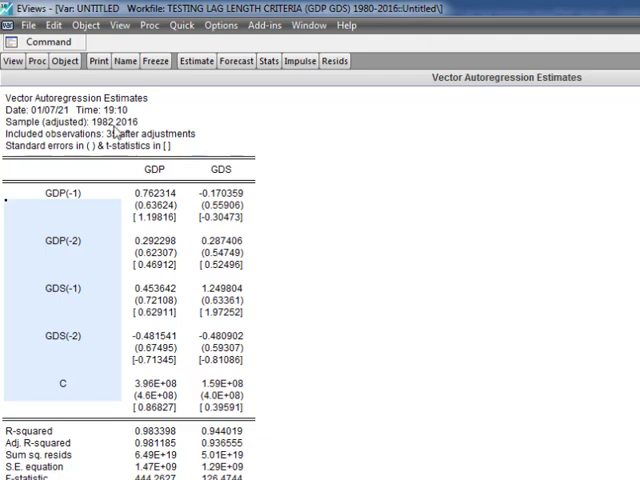
mouse_move(125, 132)
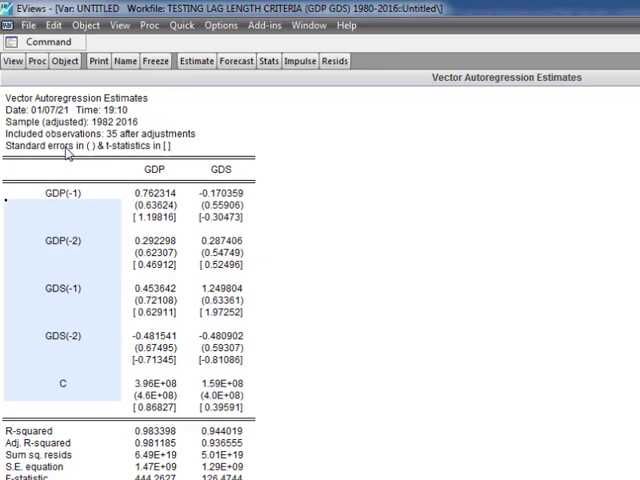
mouse_move(120, 145)
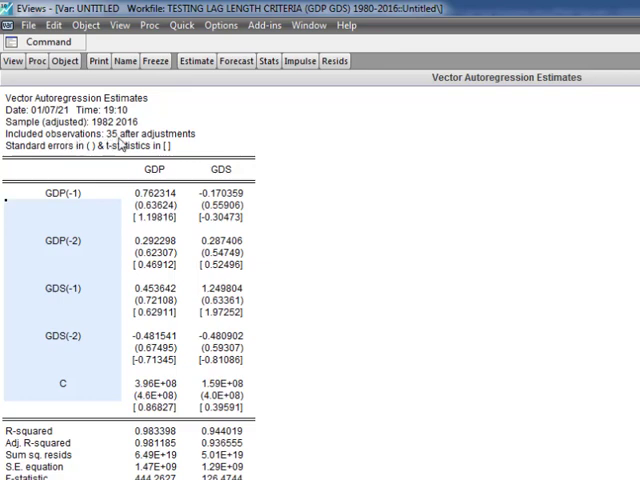
mouse_move(62, 158)
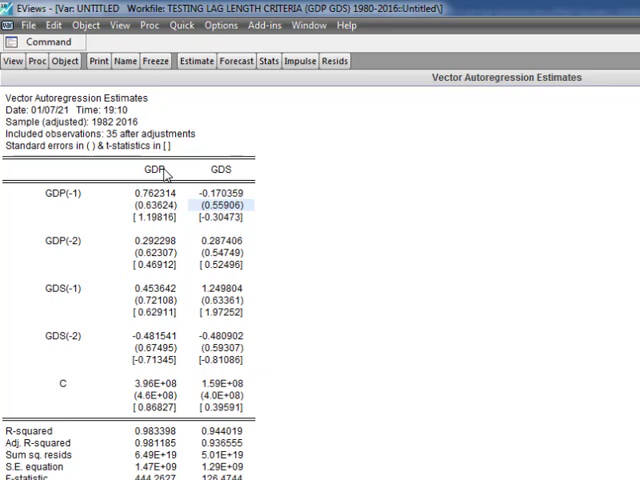
mouse_move(160, 187)
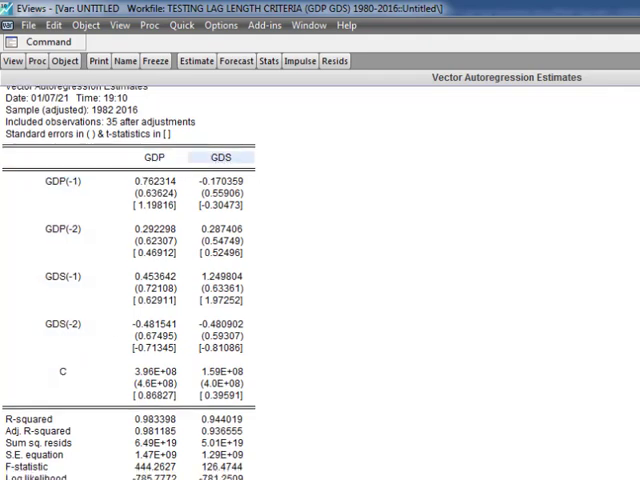
scroll("down", 3)
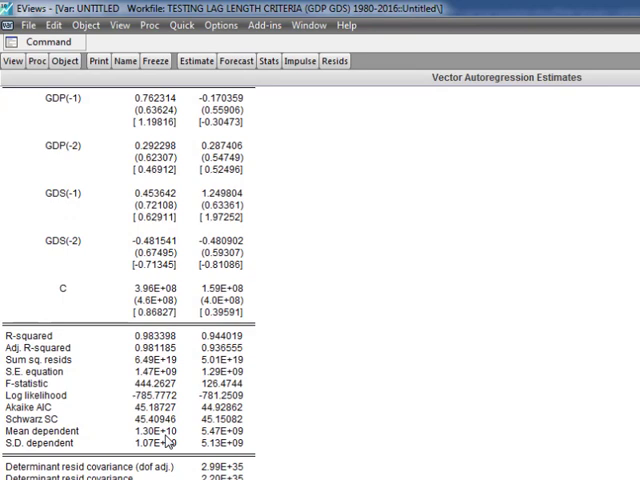
Step: Run Lag Length Criteria up to 3 lags and note 'Gdp as a dependent variable and GDS as independent variable'
scroll("down", 3)
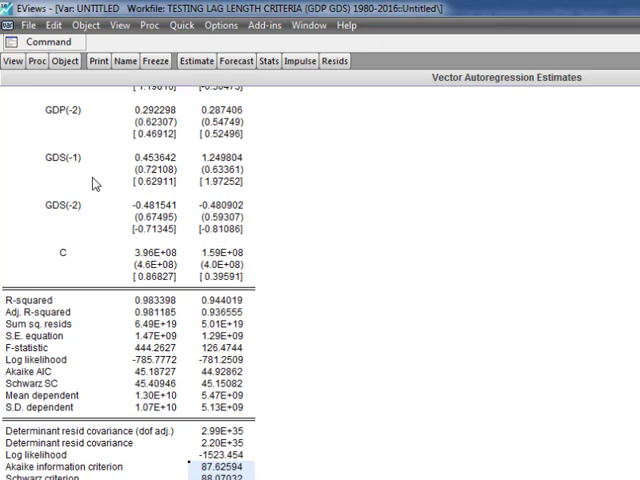
left_click(14, 61)
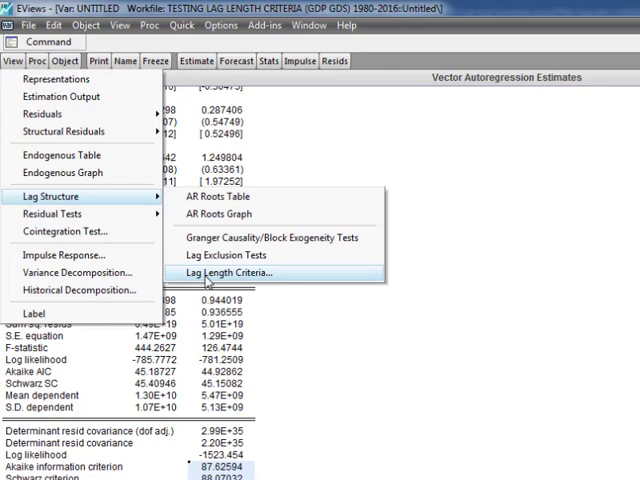
left_click(228, 272)
type("3")
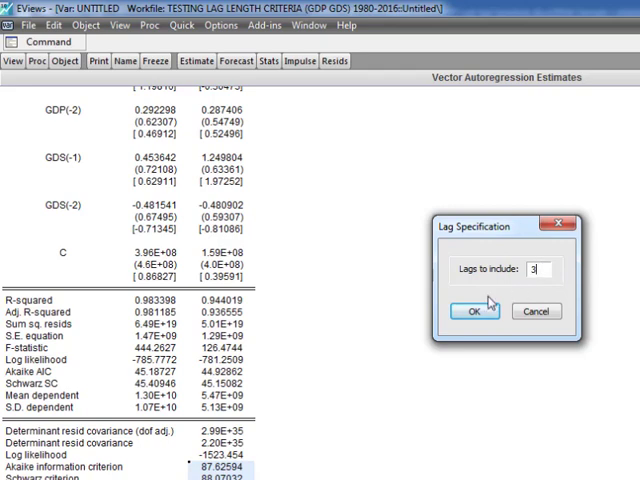
left_click(472, 311)
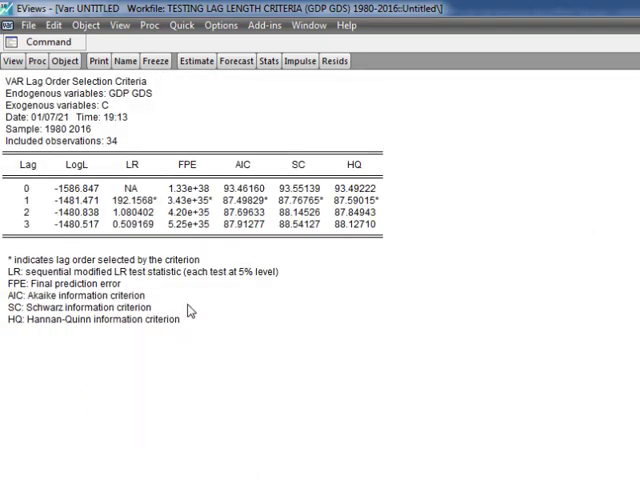
mouse_move(225, 247)
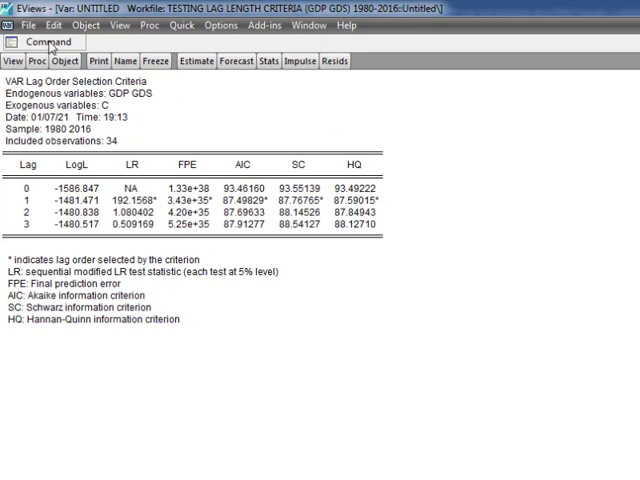
type("Gdp as a dependent variable and GDS as independent variable")
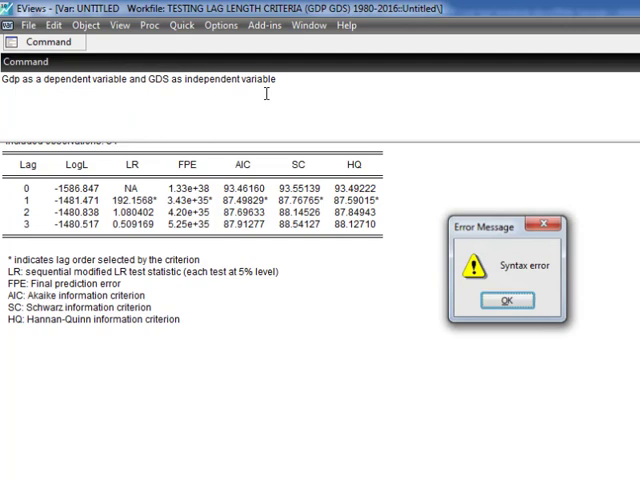
Step: Dismiss the syntax error and type a note that AIC is the lowest value compared with SIC
left_click(506, 300)
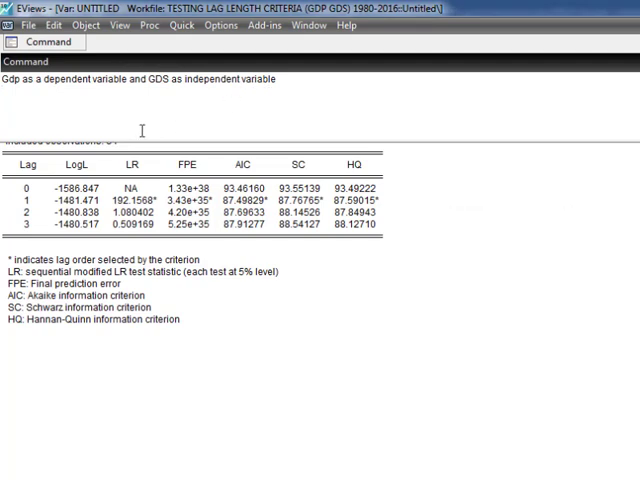
type("A")
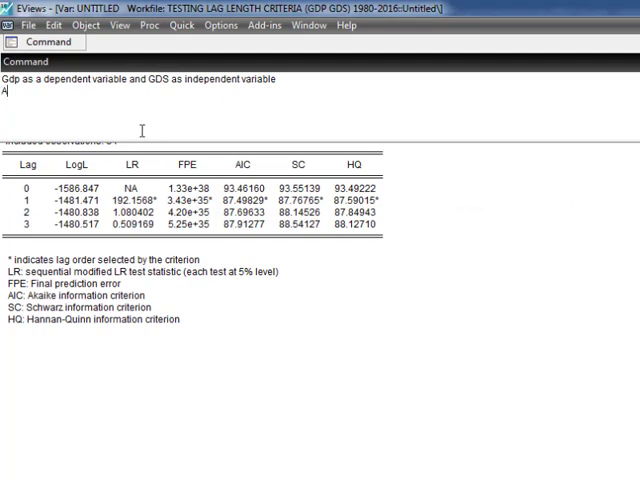
type("IC")
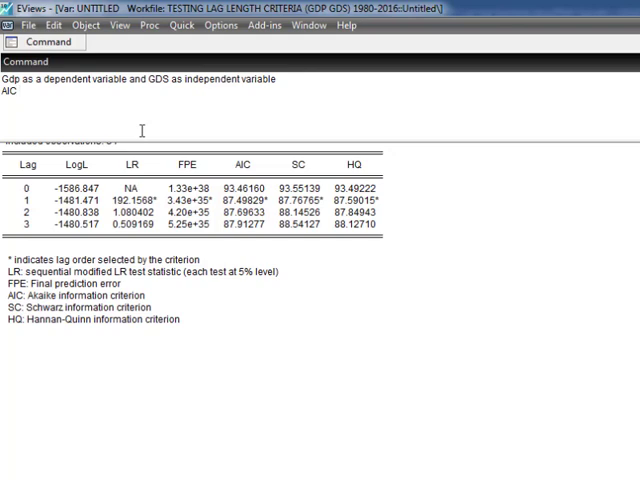
type("is")
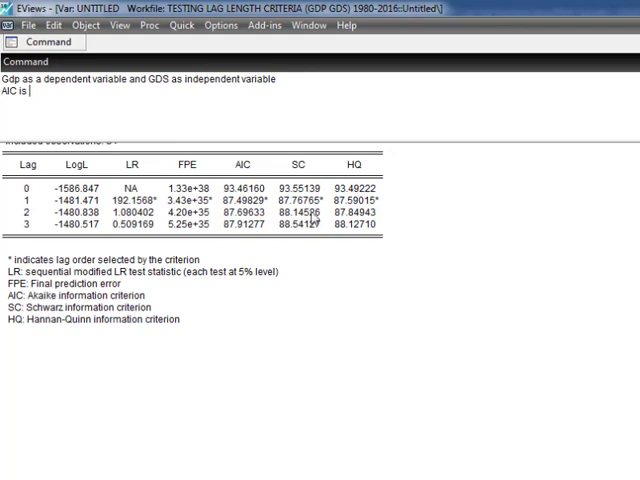
type("the low")
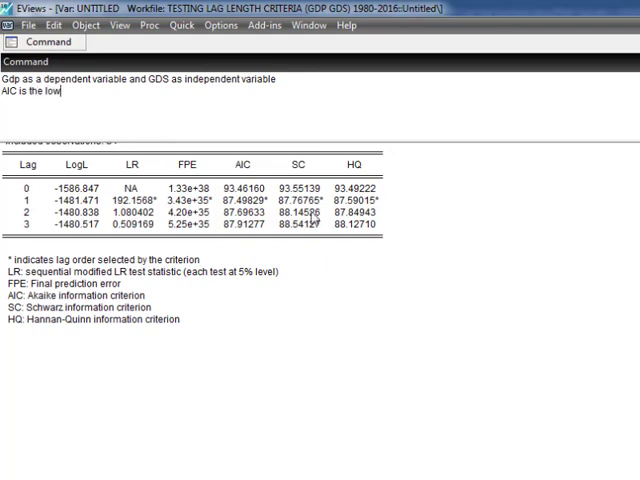
type("est value co")
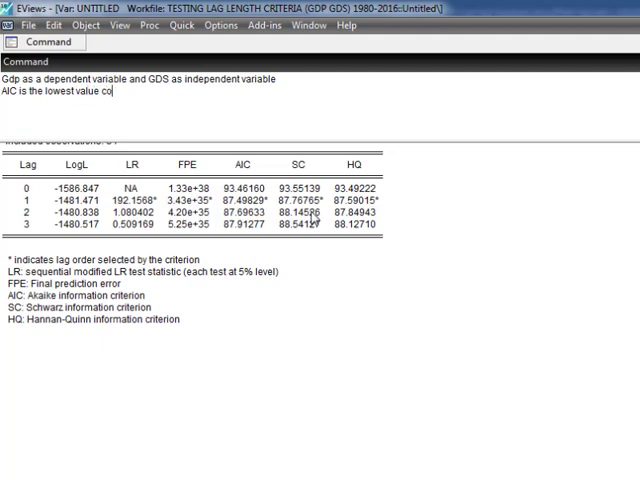
type("mparing with")
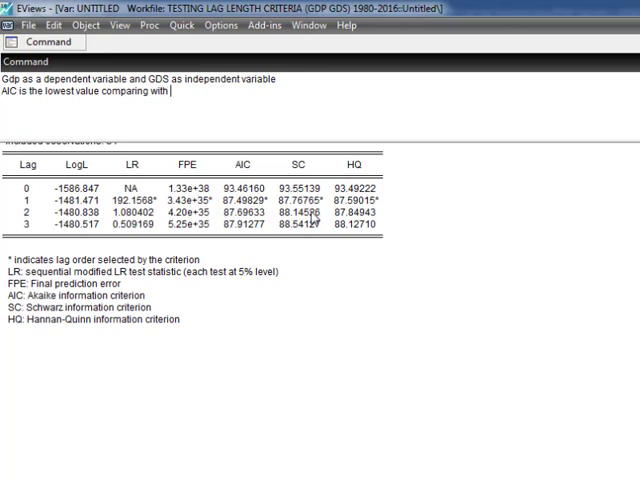
type("SIC")
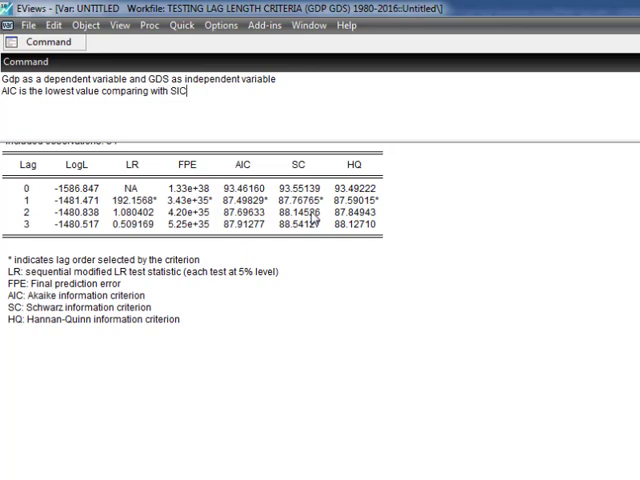
type(",")
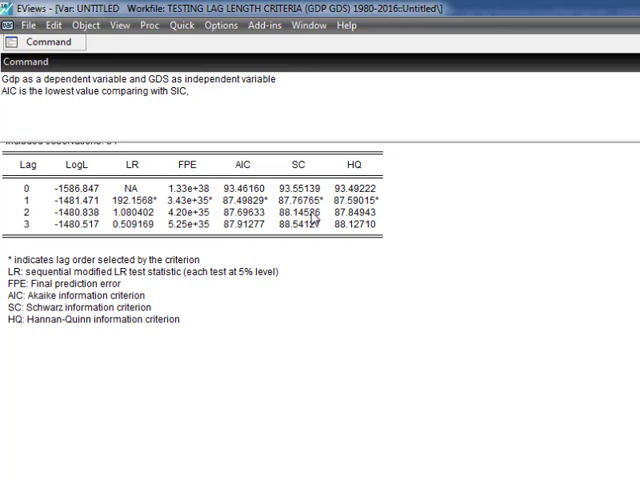
type(".....")
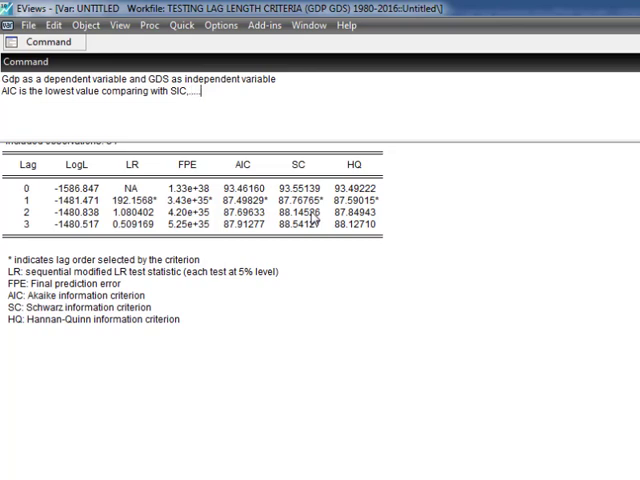
type("AIC")
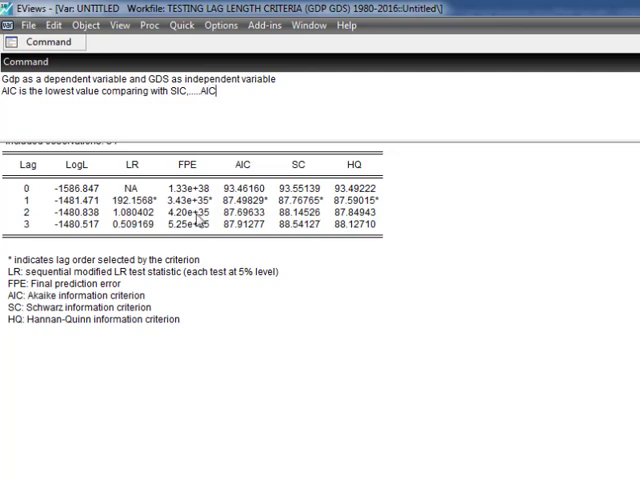
left_click(255, 213)
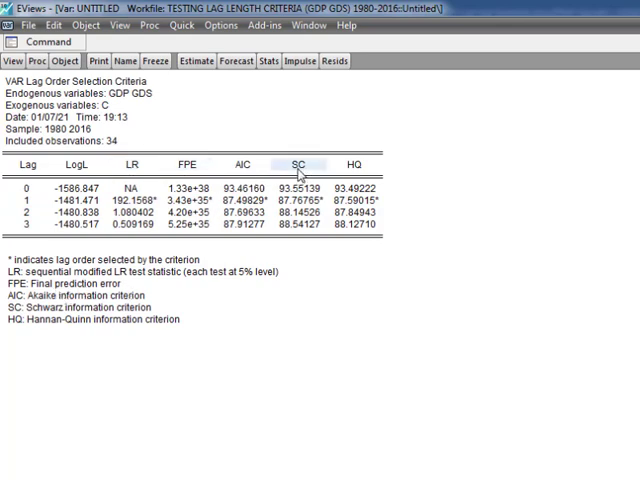
mouse_move(50, 318)
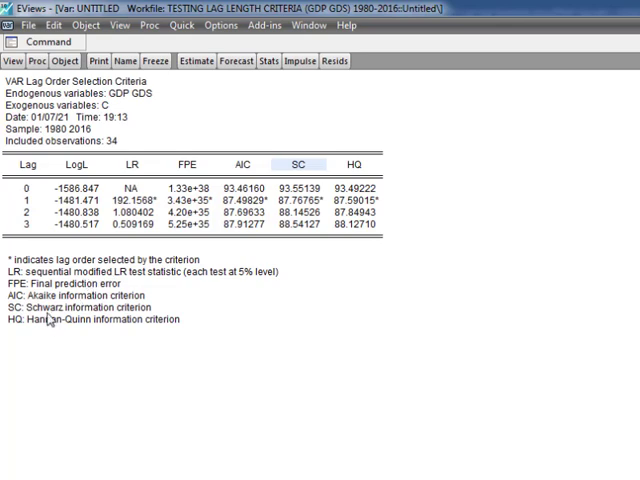
mouse_move(326, 213)
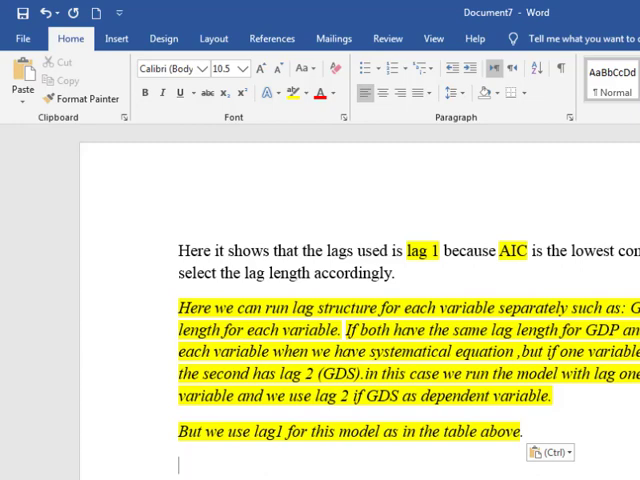
mouse_move(280, 307)
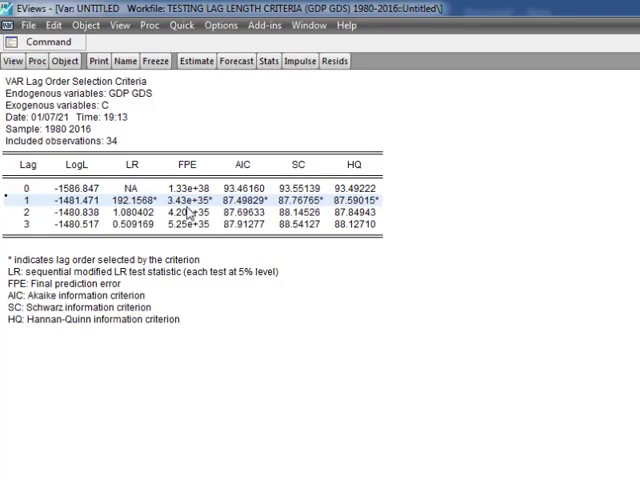
mouse_move(214, 230)
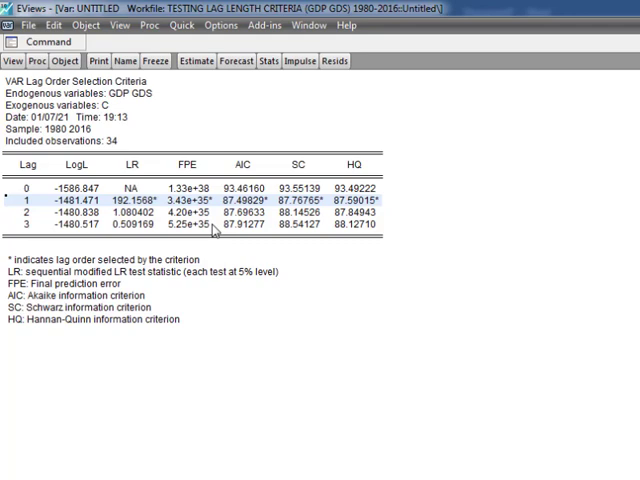
mouse_move(378, 299)
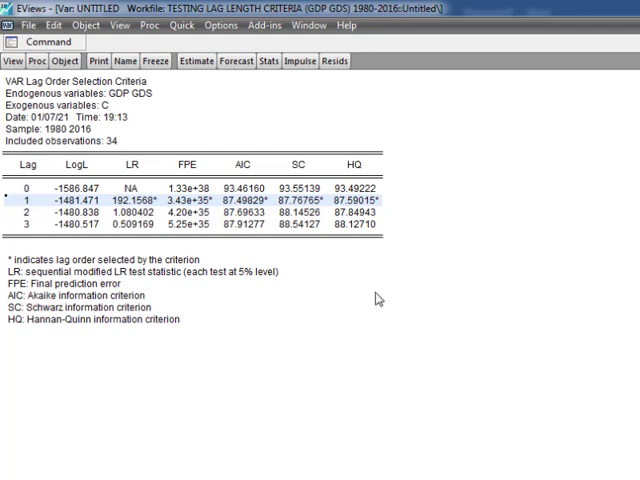